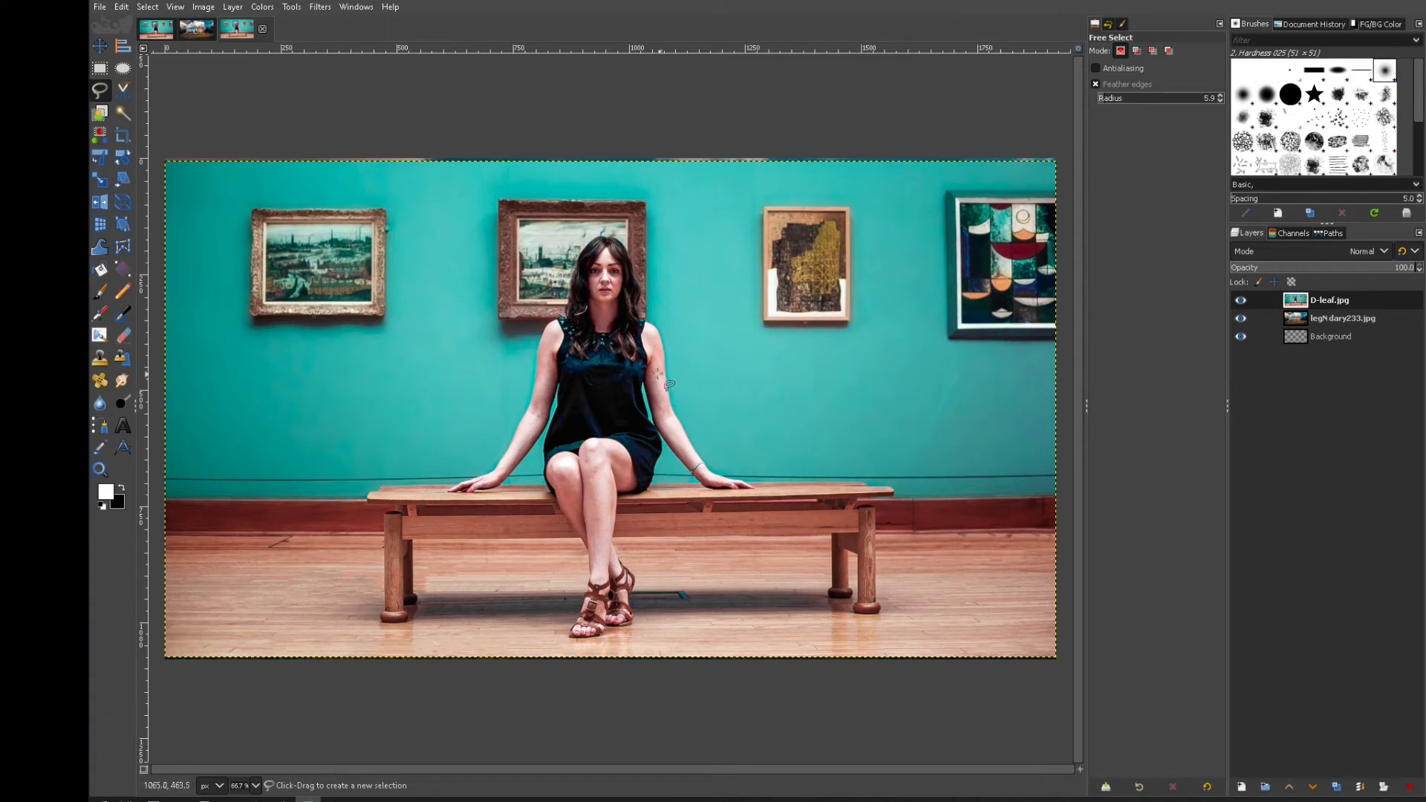
pyautogui.moveTo(564, 373)
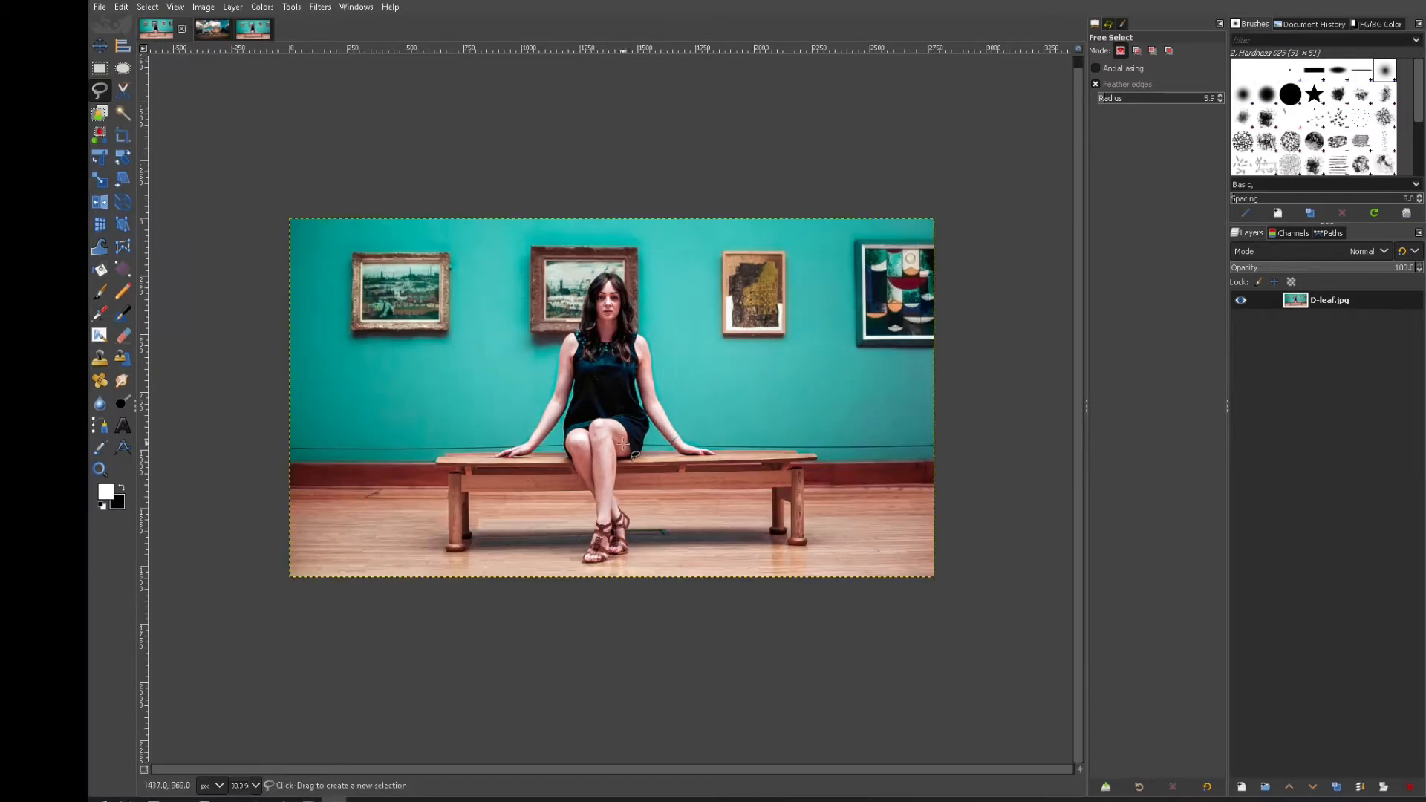
# View the manor-house landscape photo in its own image tab.
pyautogui.click(194, 28)
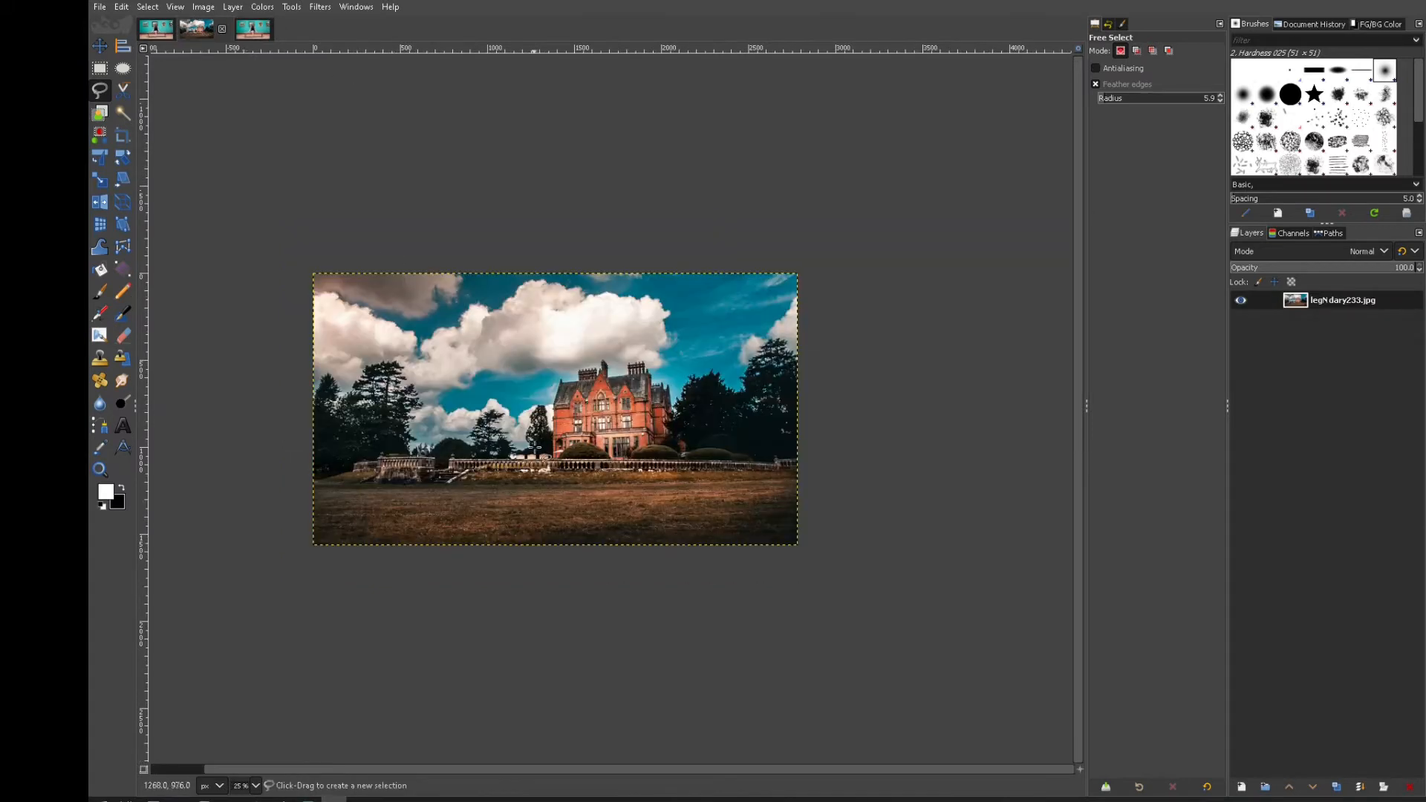
pyautogui.moveTo(400, 252)
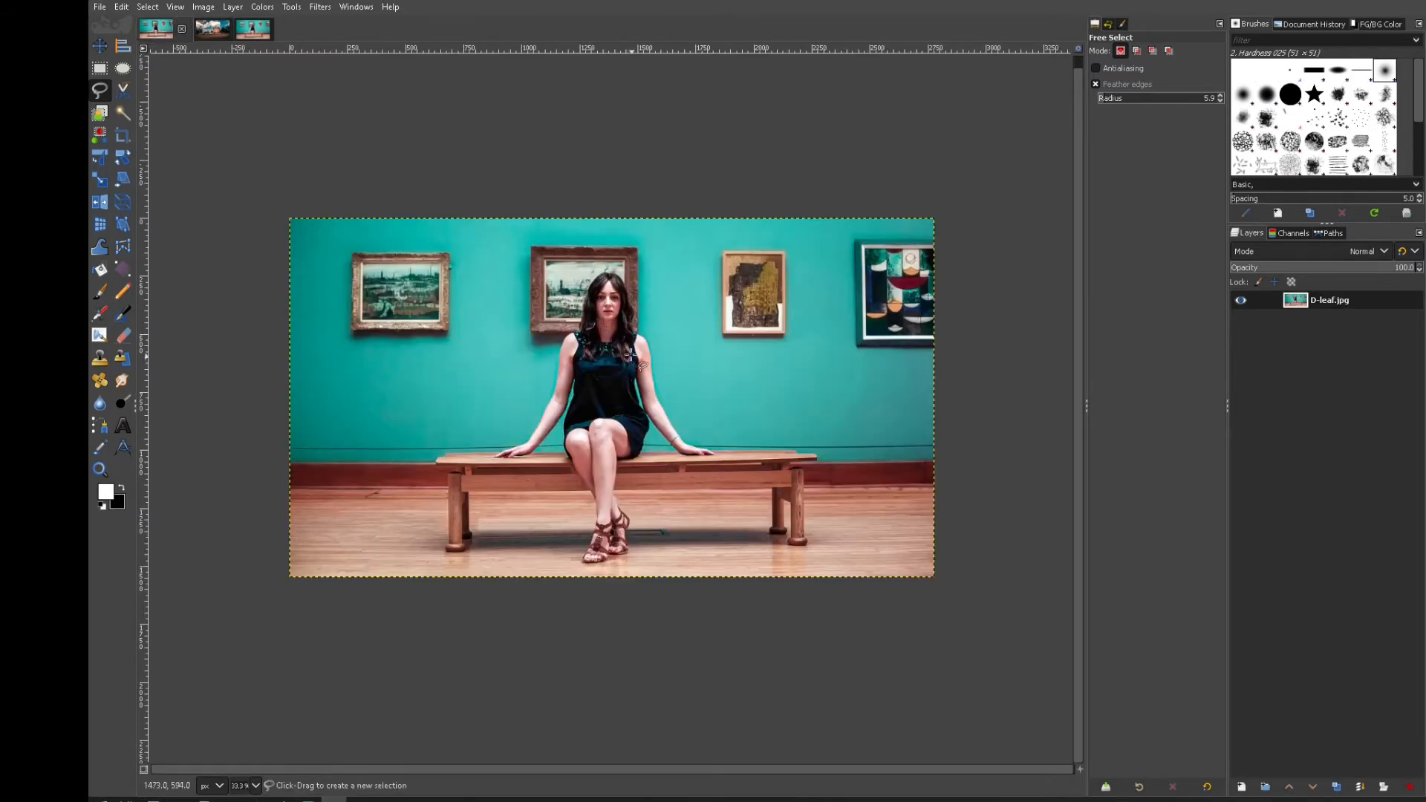
# Add a white, fully opaque layer mask to the D-leaf.jpg layer in the composition.
pyautogui.click(235, 28)
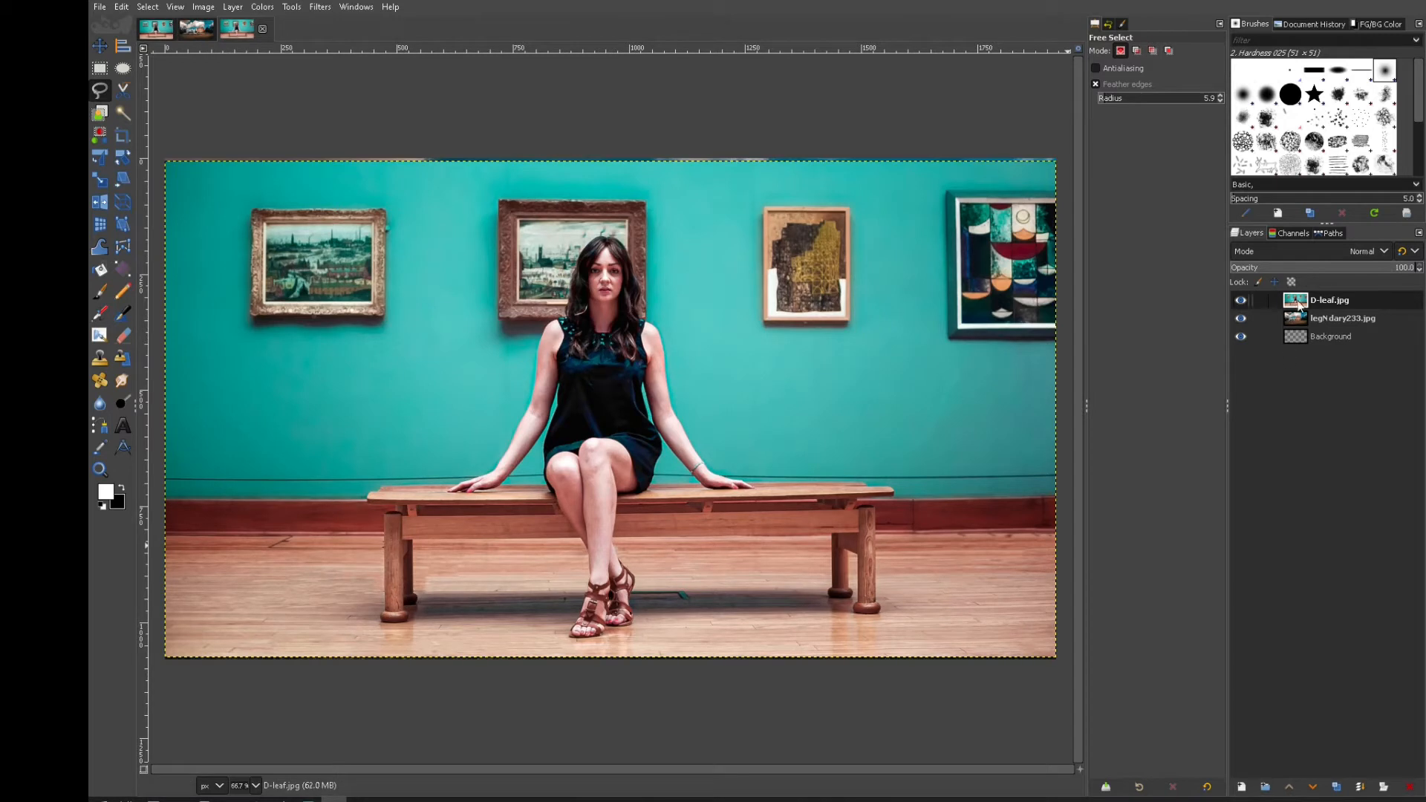
pyautogui.rightClick(1329, 300)
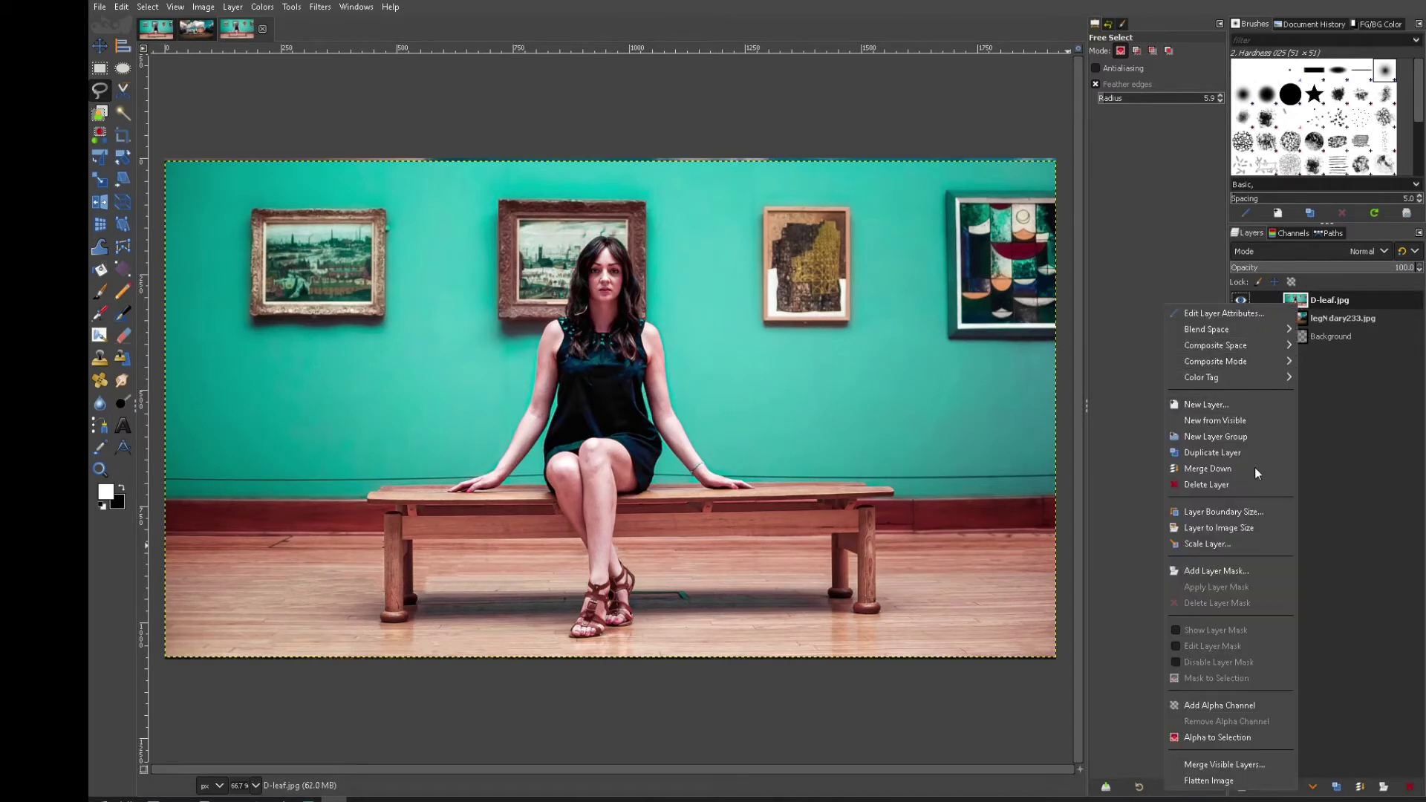
pyautogui.click(1216, 571)
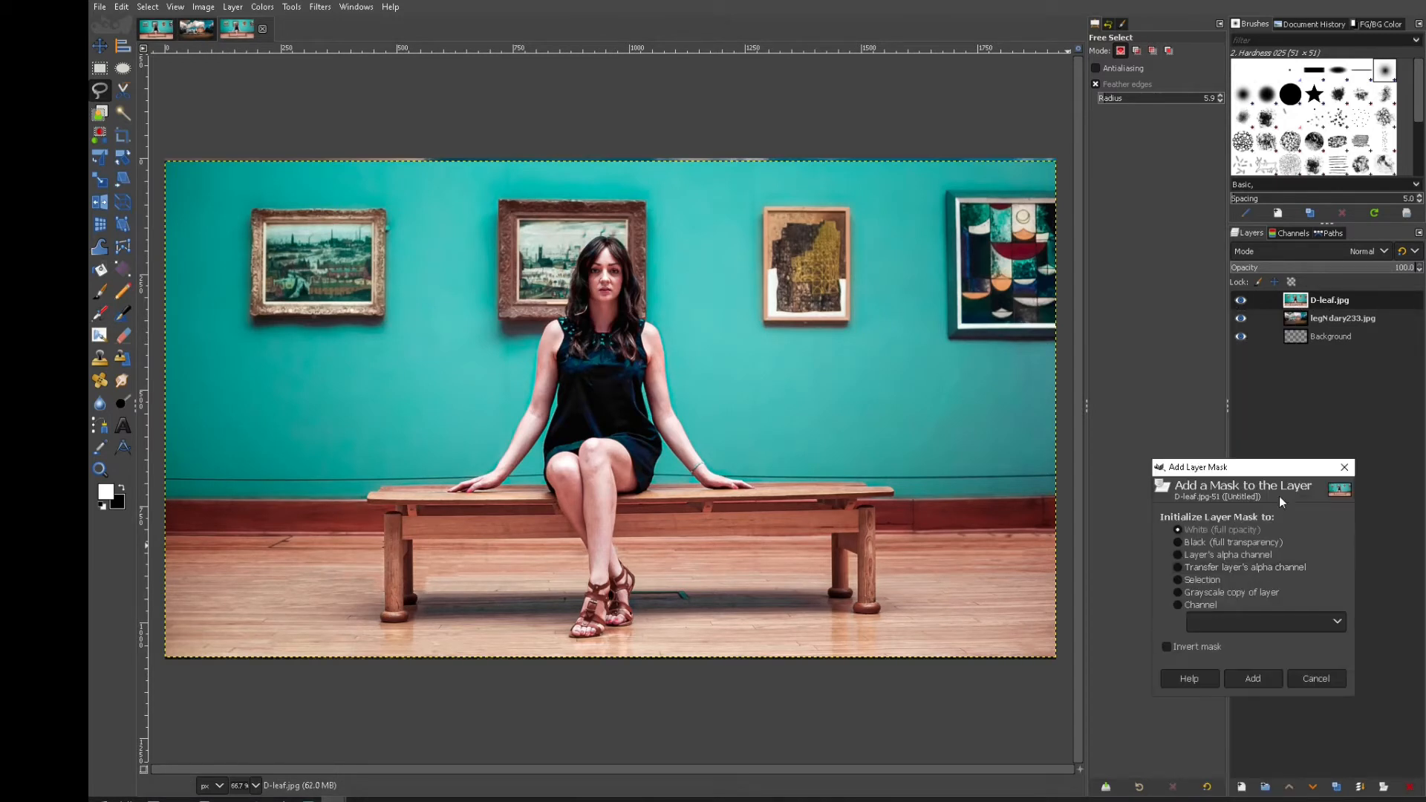
pyautogui.moveTo(1249, 472)
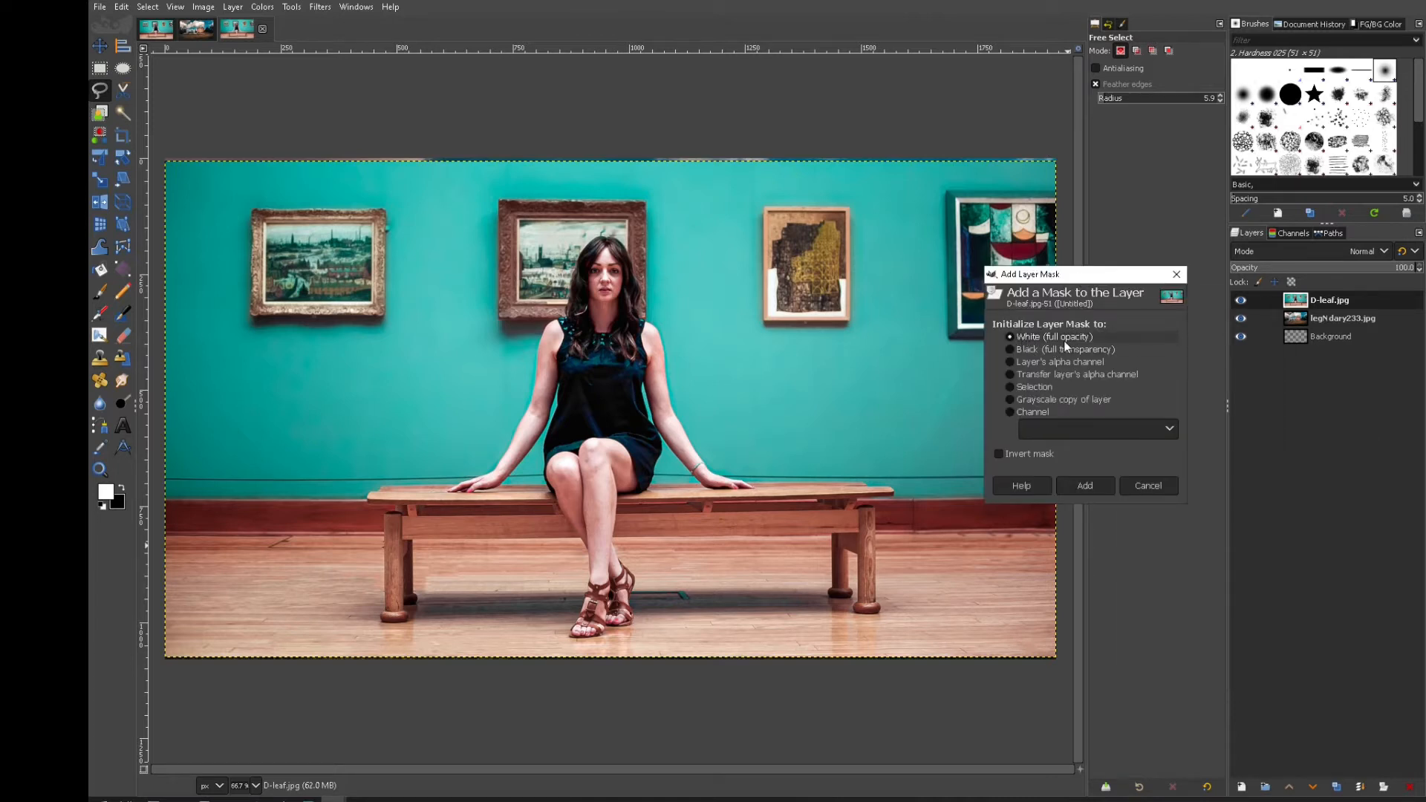
pyautogui.click(1083, 485)
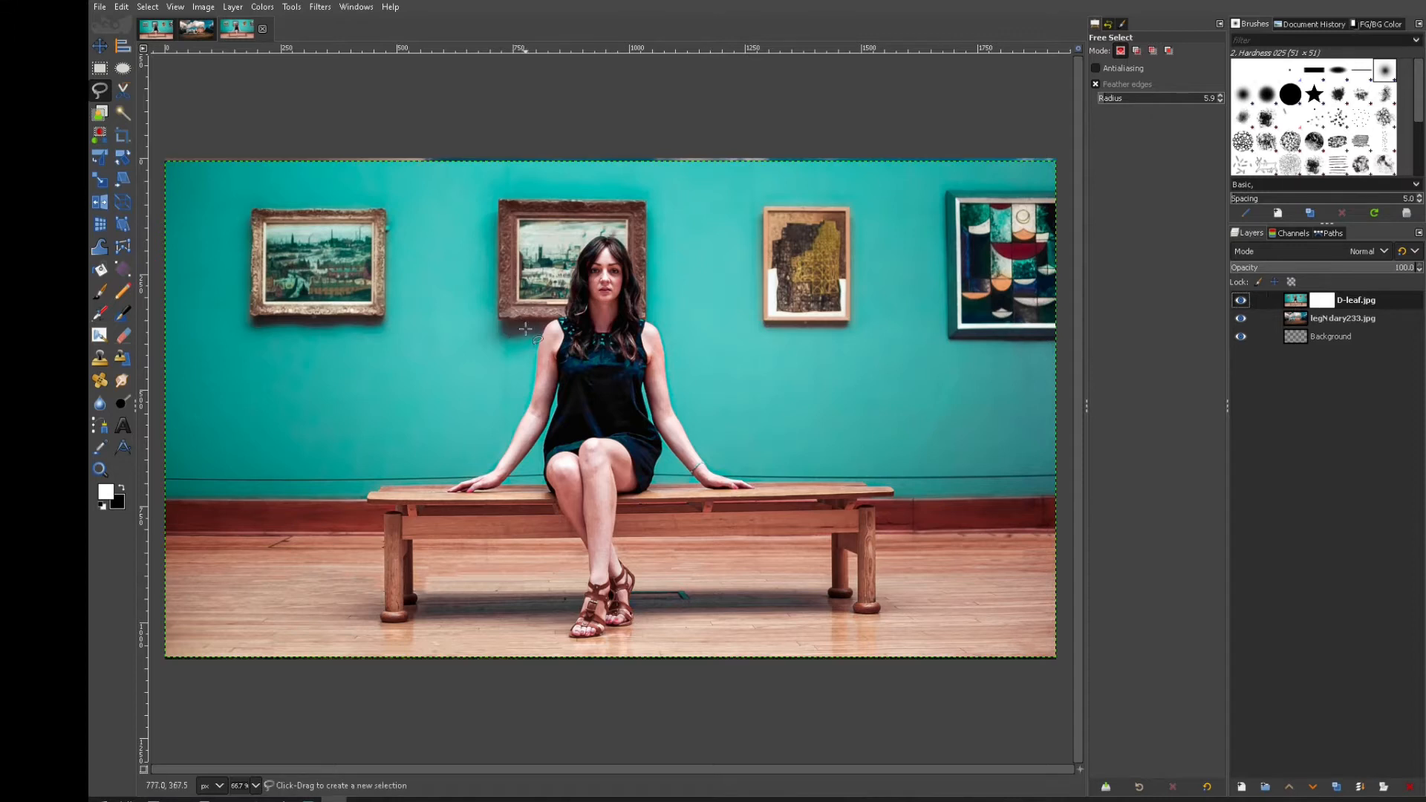
pyautogui.moveTo(100, 89)
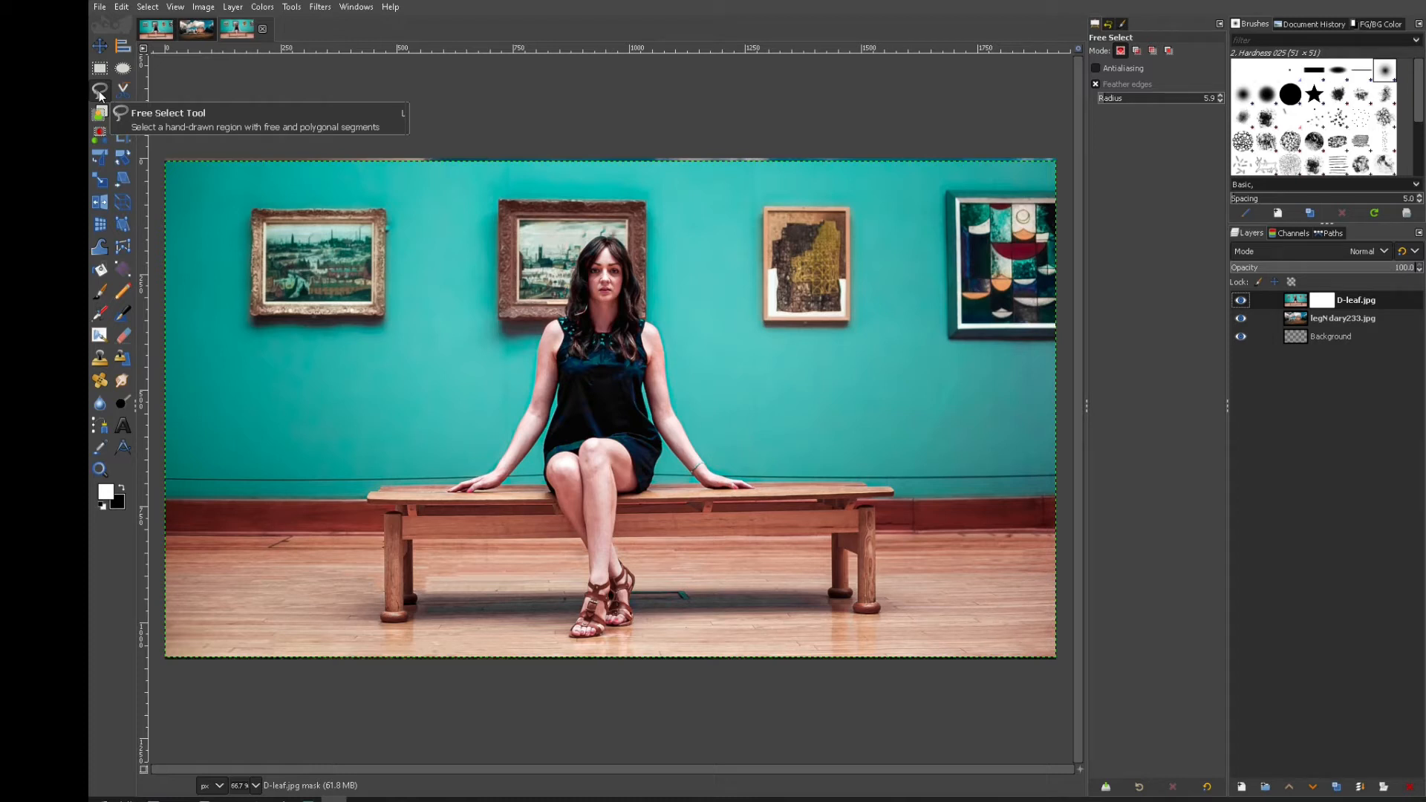
pyautogui.moveTo(499, 409)
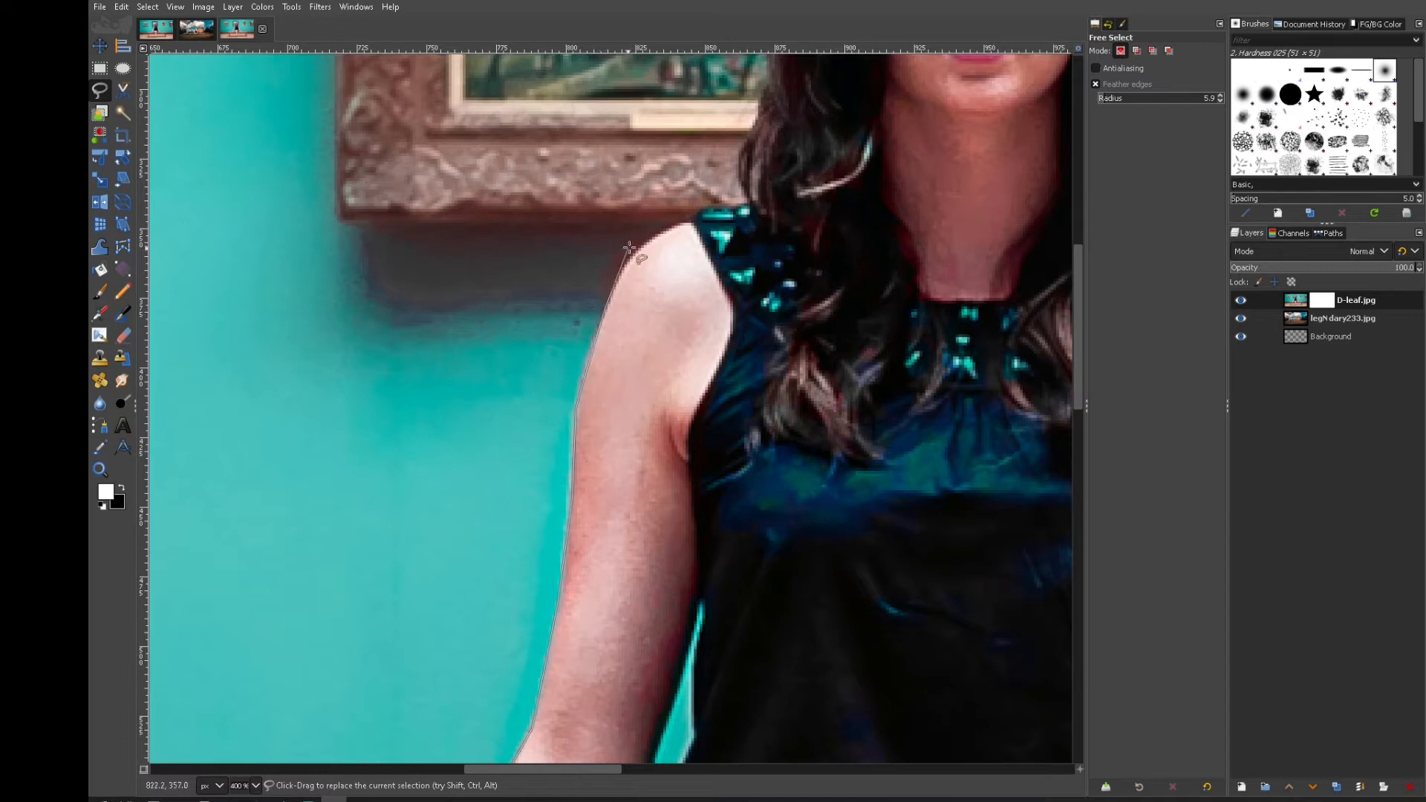
pyautogui.moveTo(646, 266)
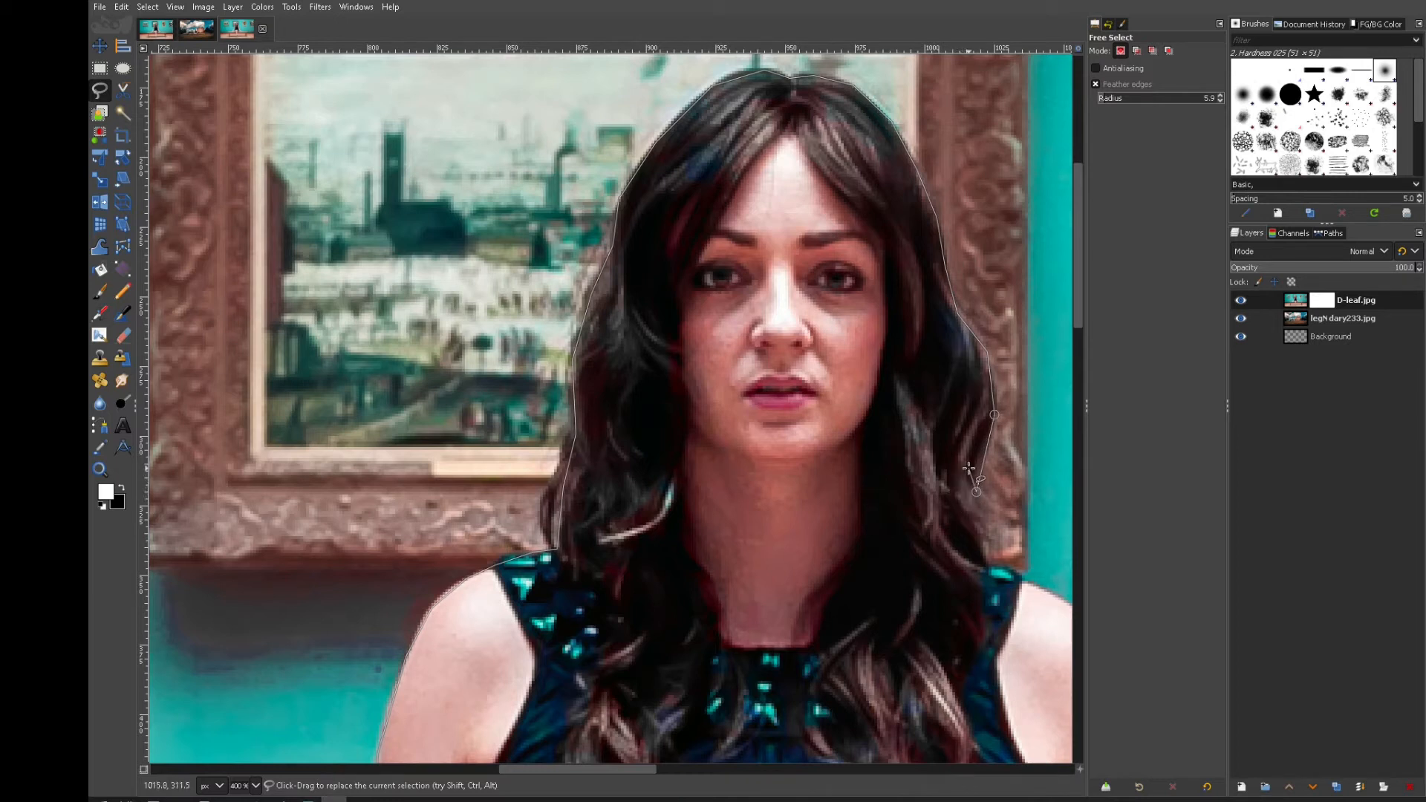
pyautogui.moveTo(962, 469)
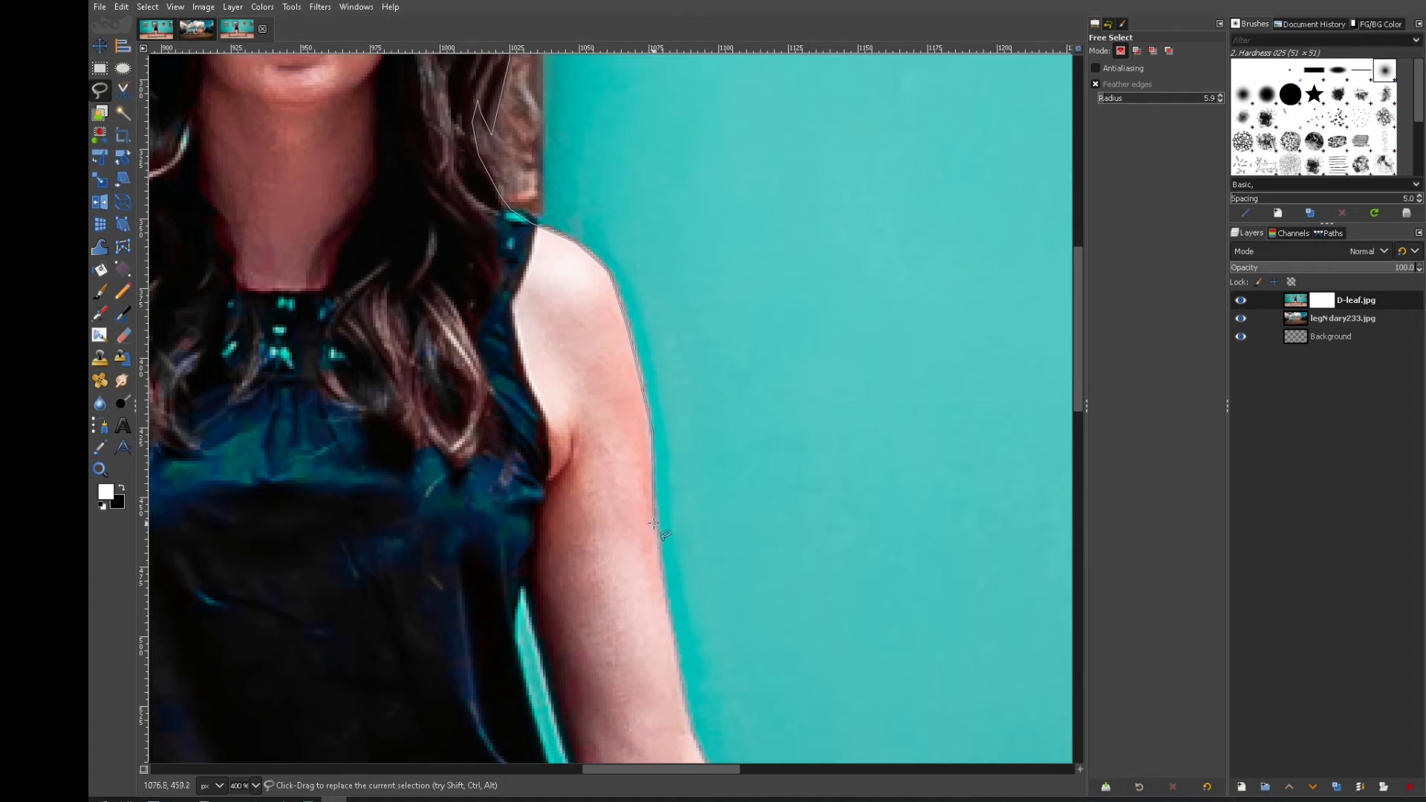
# Add outline points down to the bench leg, enclosing the whole seated woman.
pyautogui.scroll(-3)
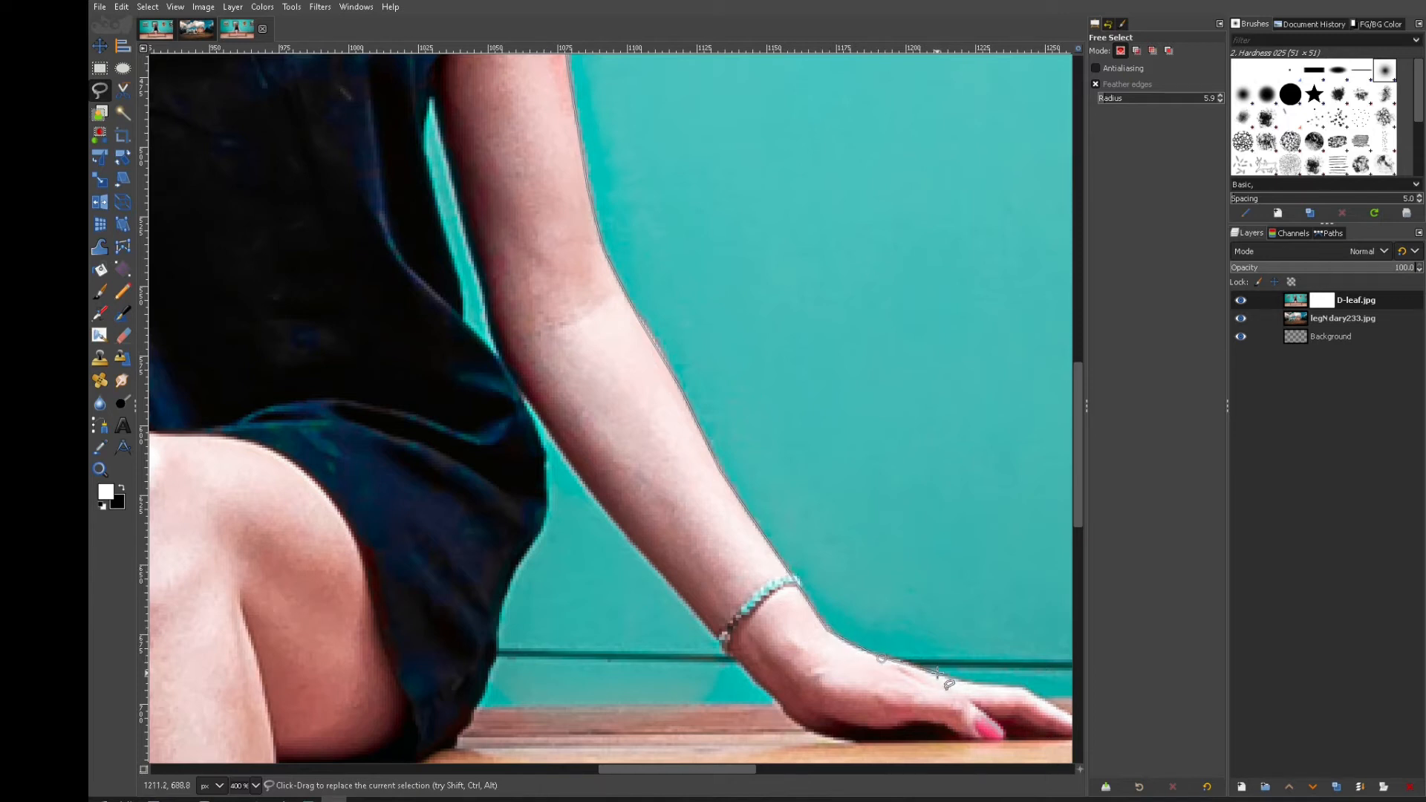
pyautogui.scroll(-3)
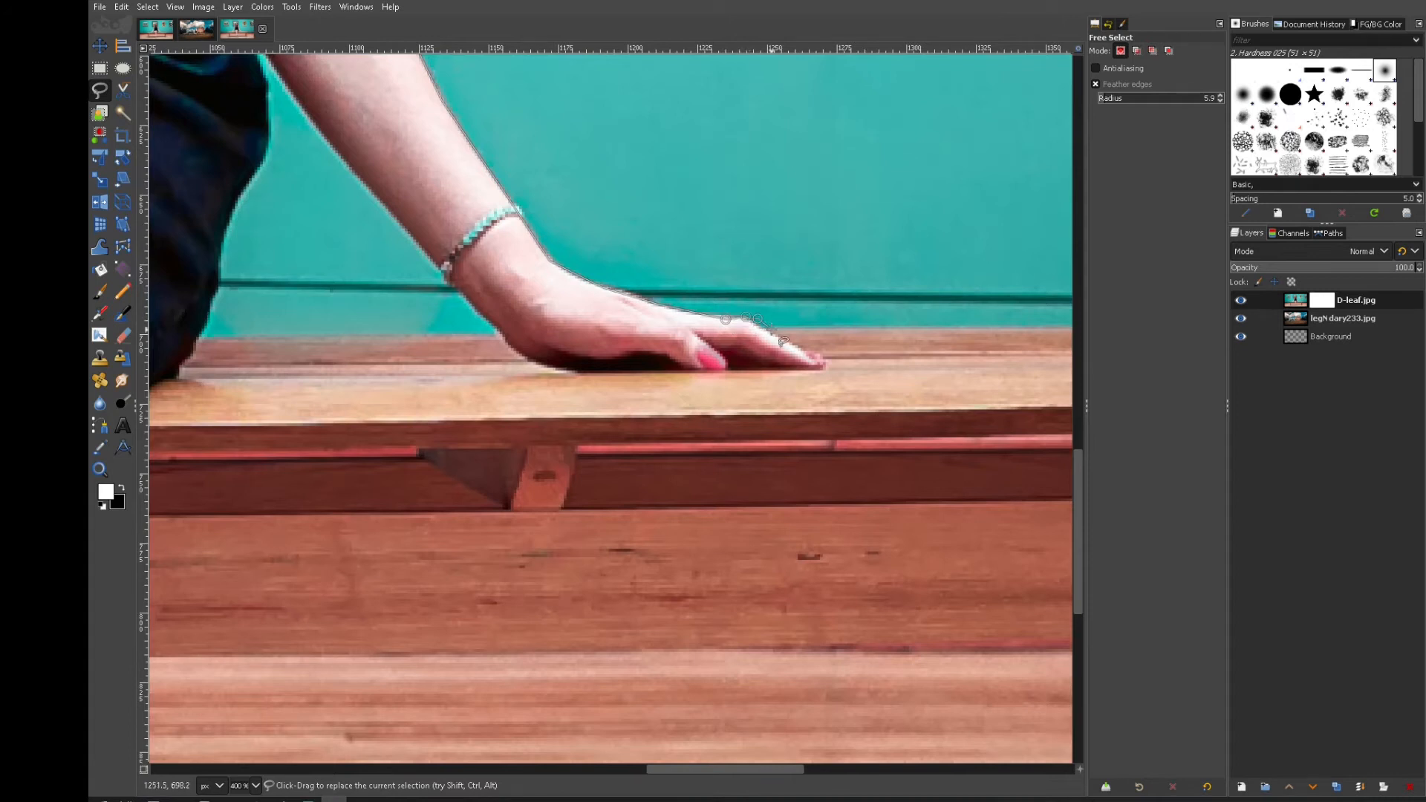
pyautogui.moveTo(914, 329)
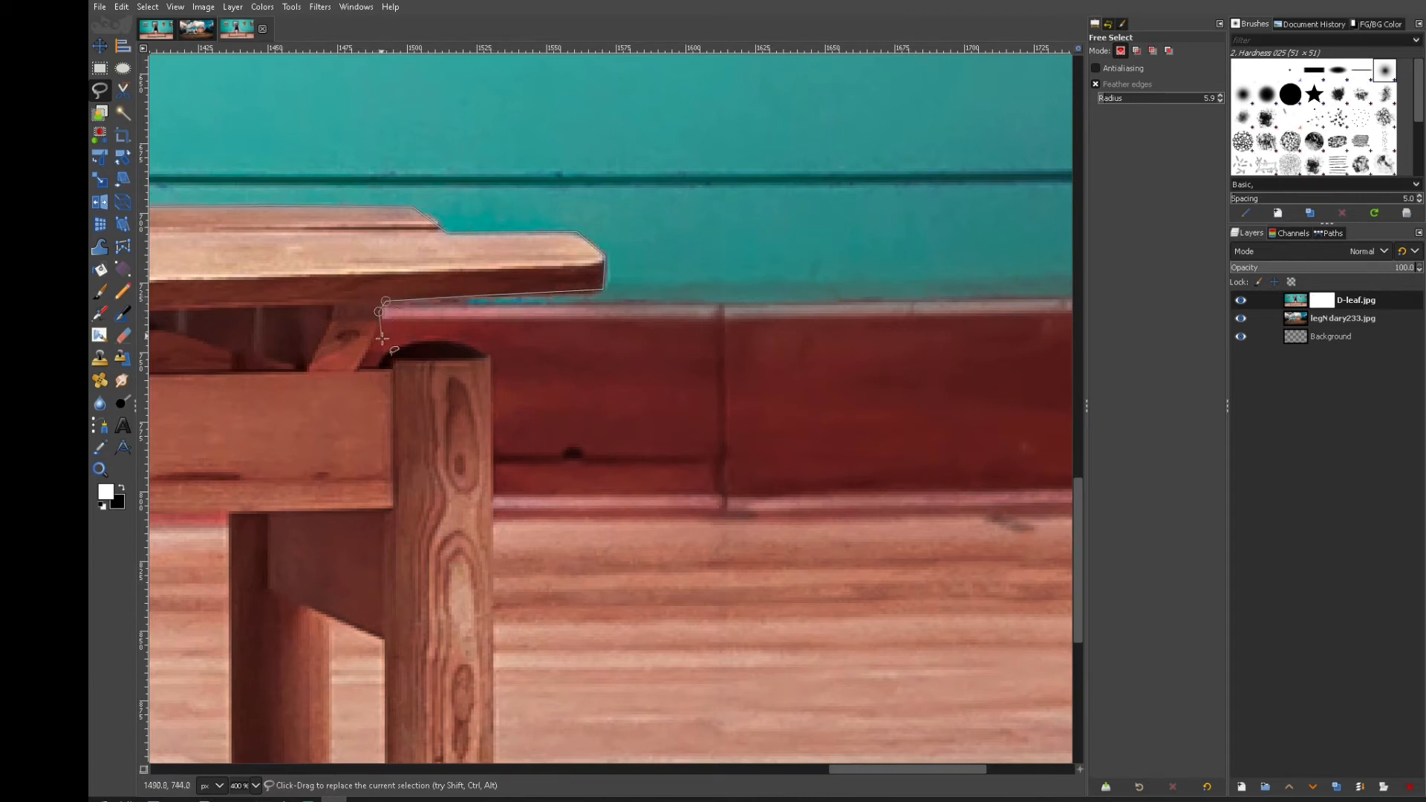
pyautogui.click(356, 369)
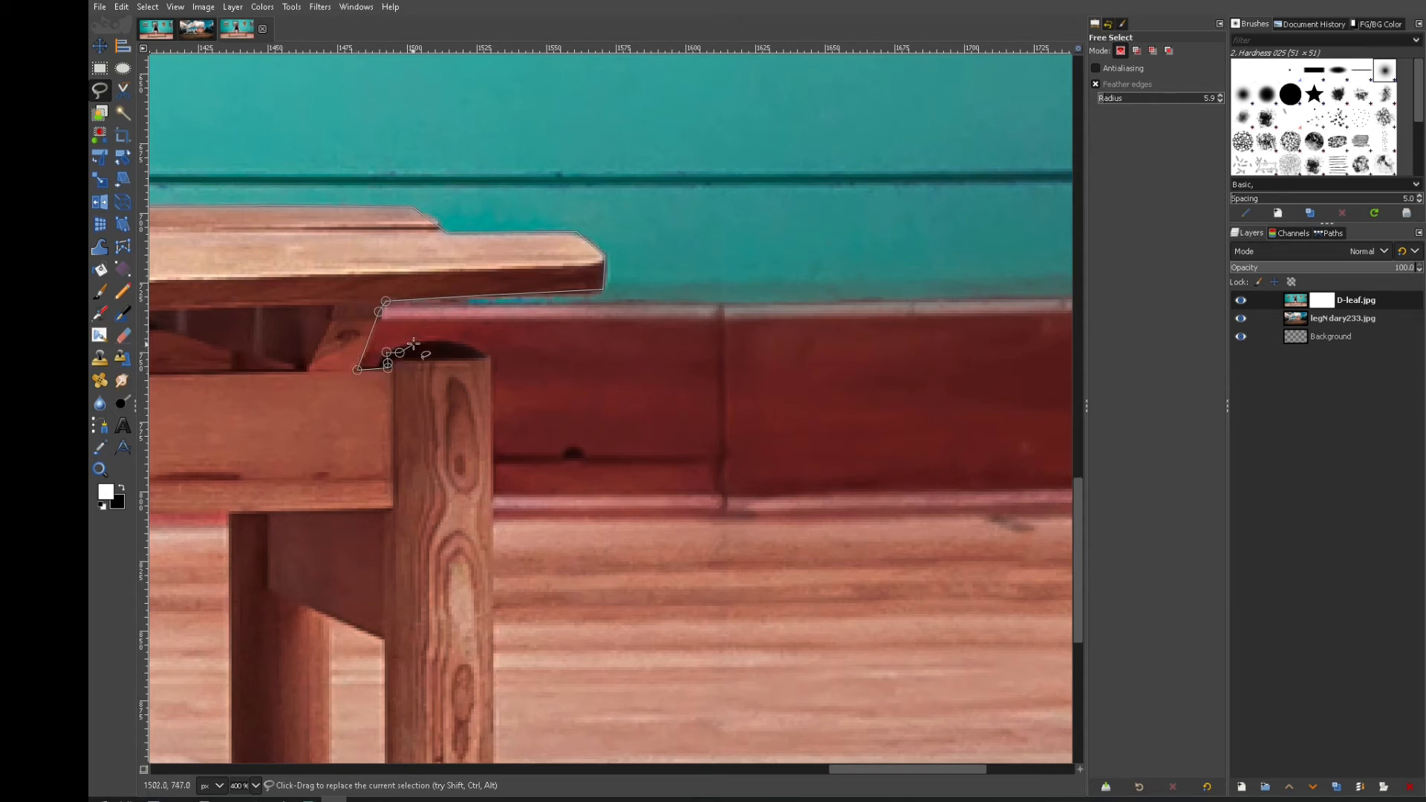
pyautogui.scroll(-3)
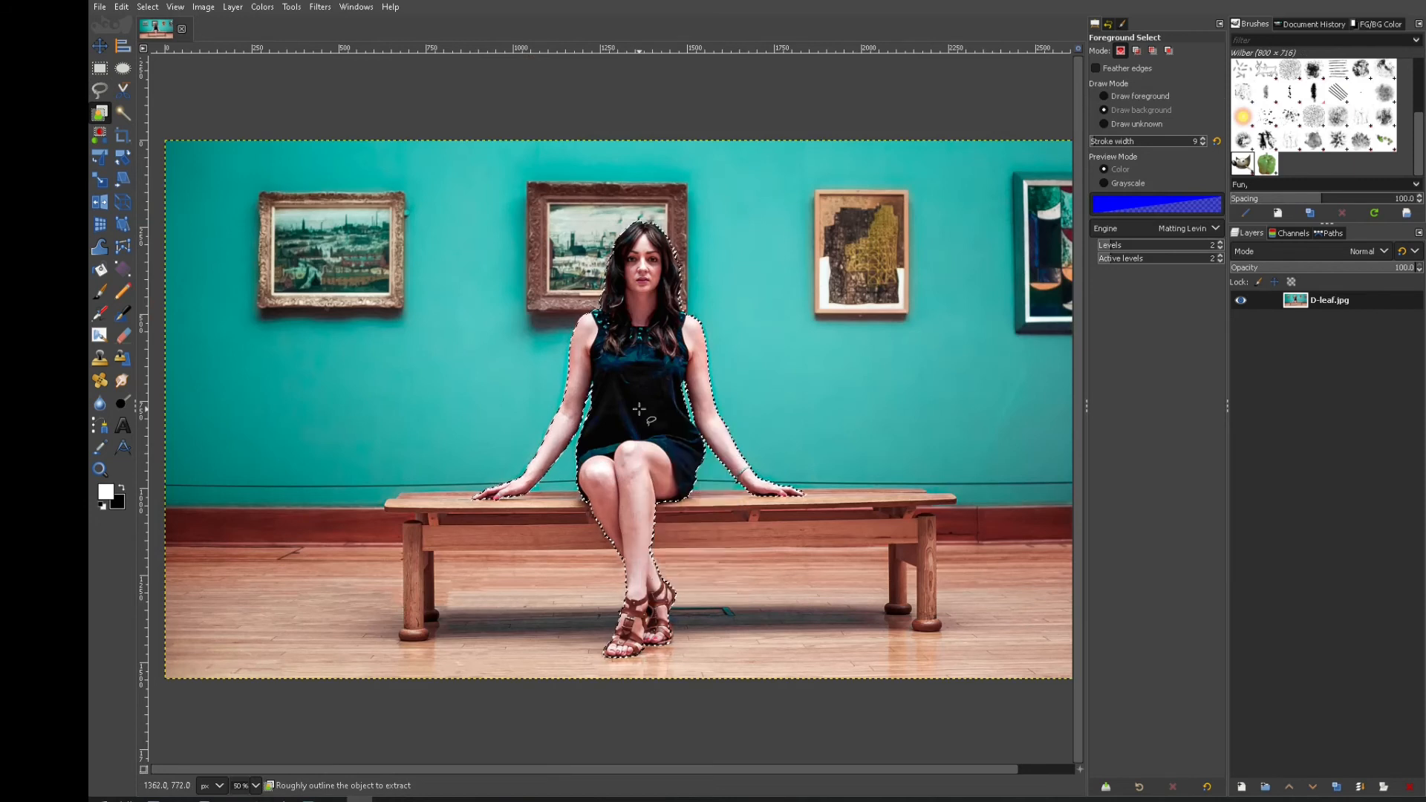
# Copy the visible selected woman from the gallery photo using the canvas Edit menu.
pyautogui.rightClick(637, 409)
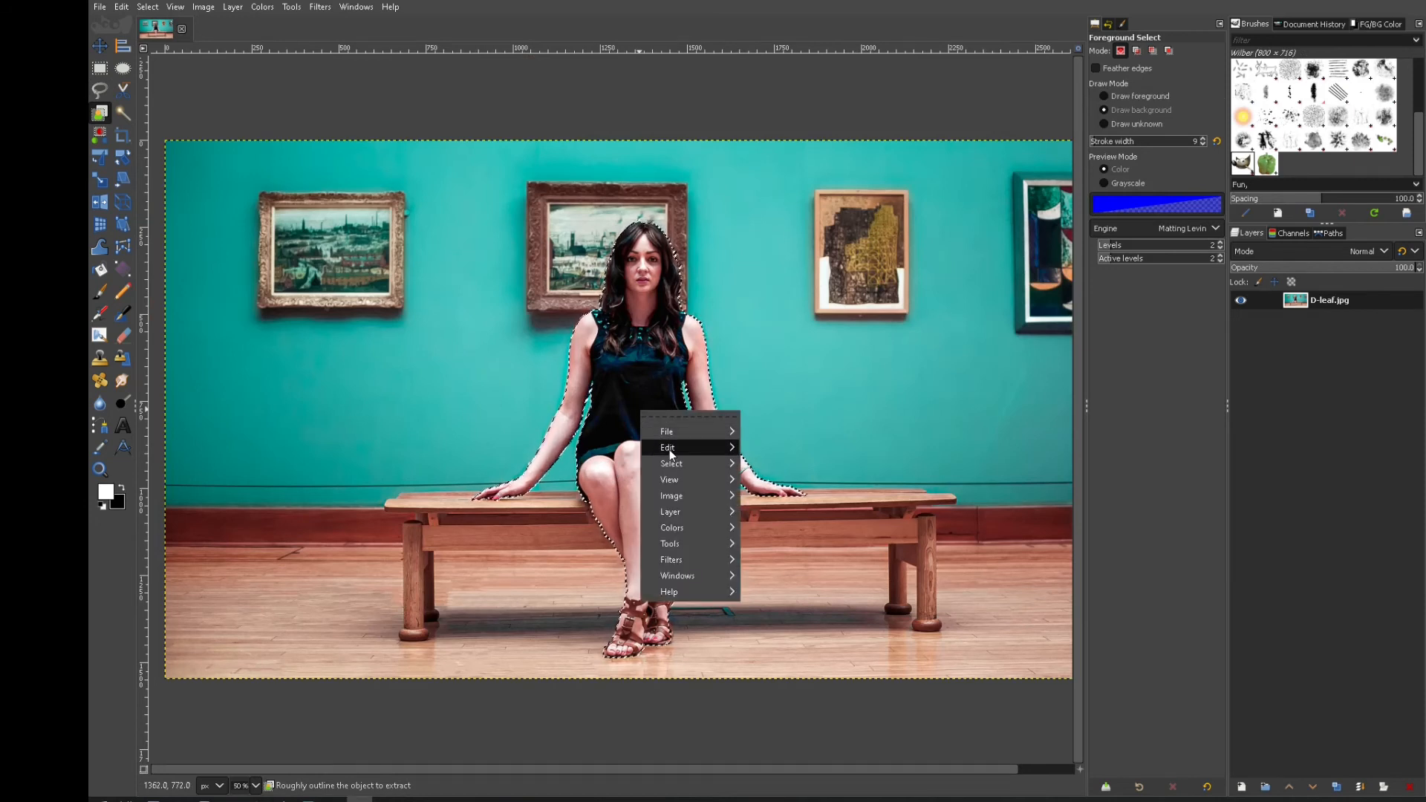
pyautogui.click(667, 446)
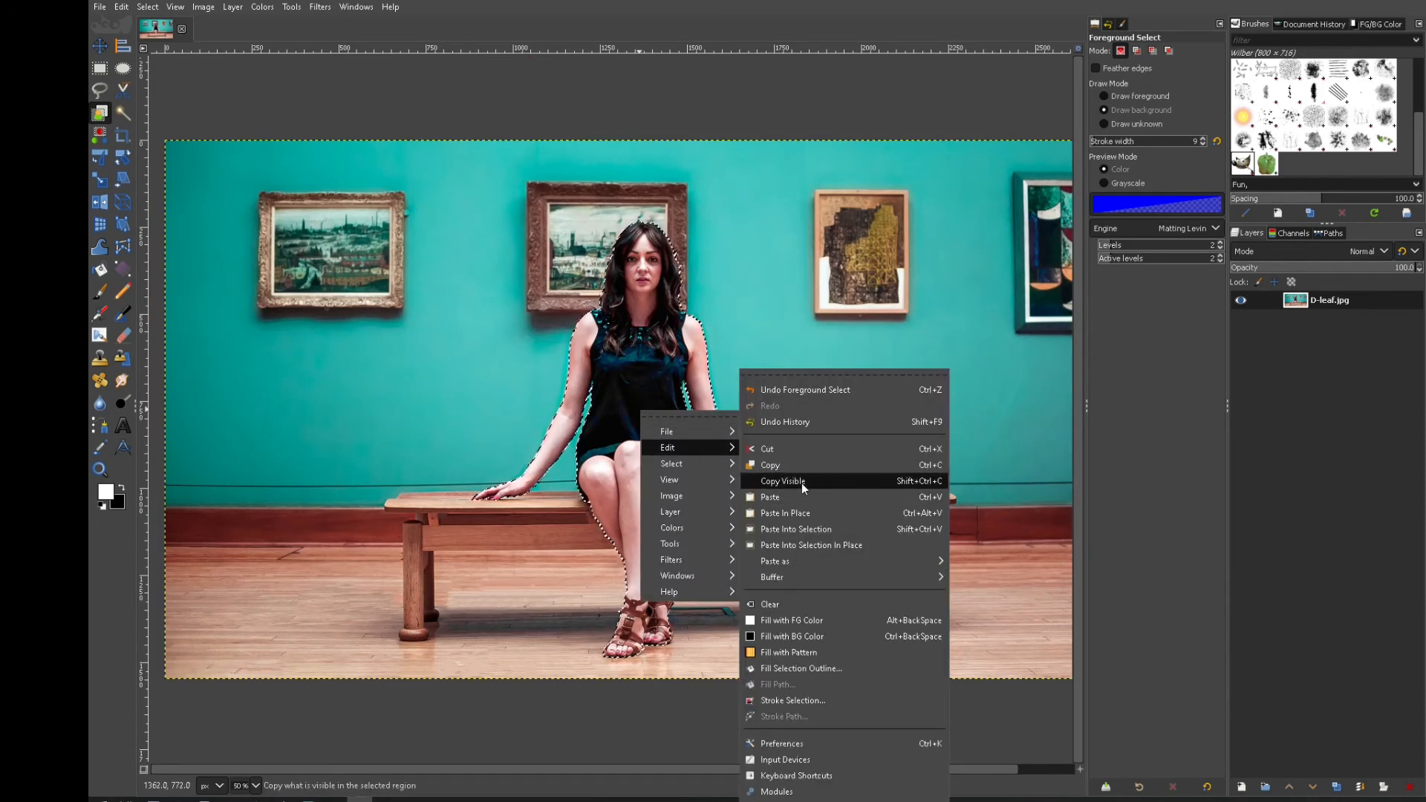
pyautogui.click(98, 6)
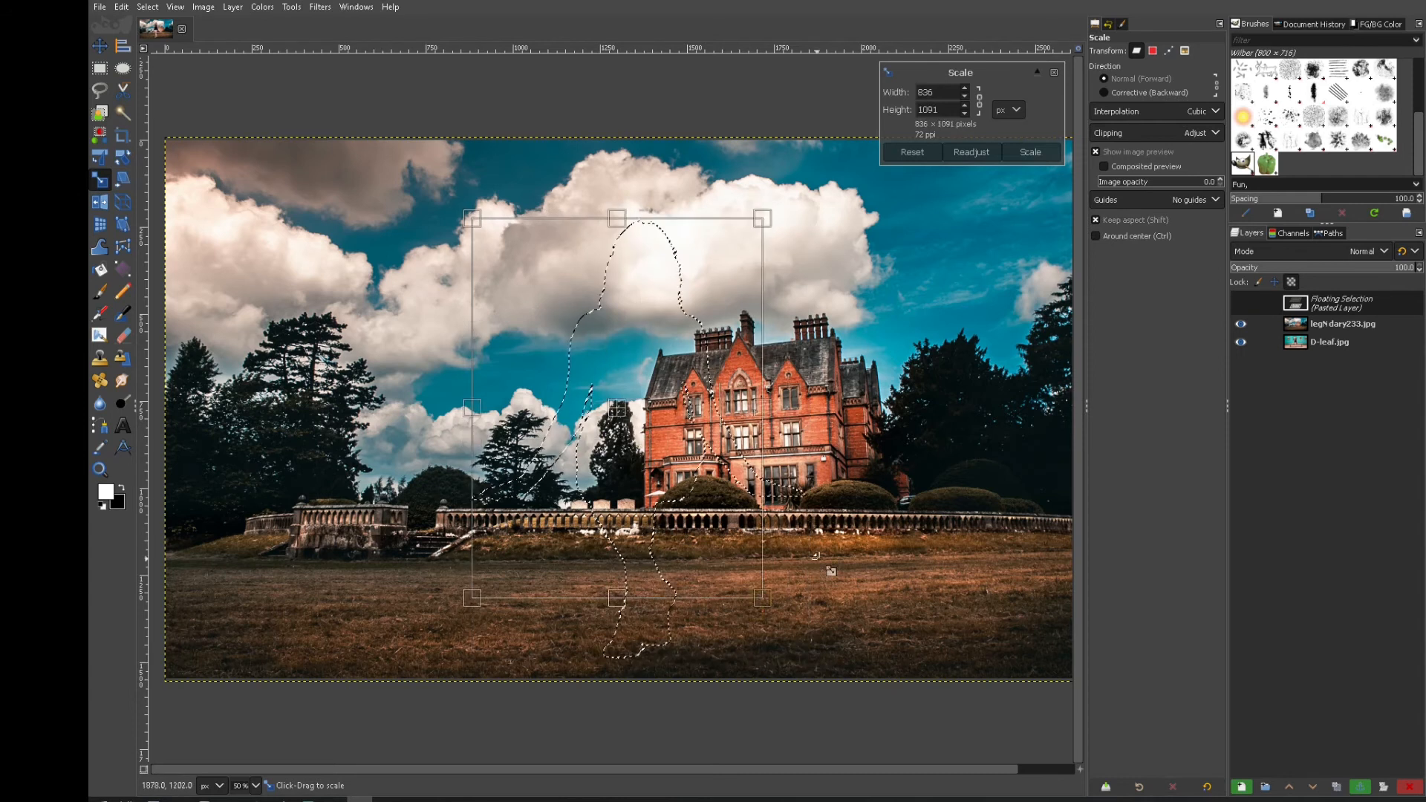
# Apply the resize and place the woman as her own layer on the balustrade.
pyautogui.click(1028, 152)
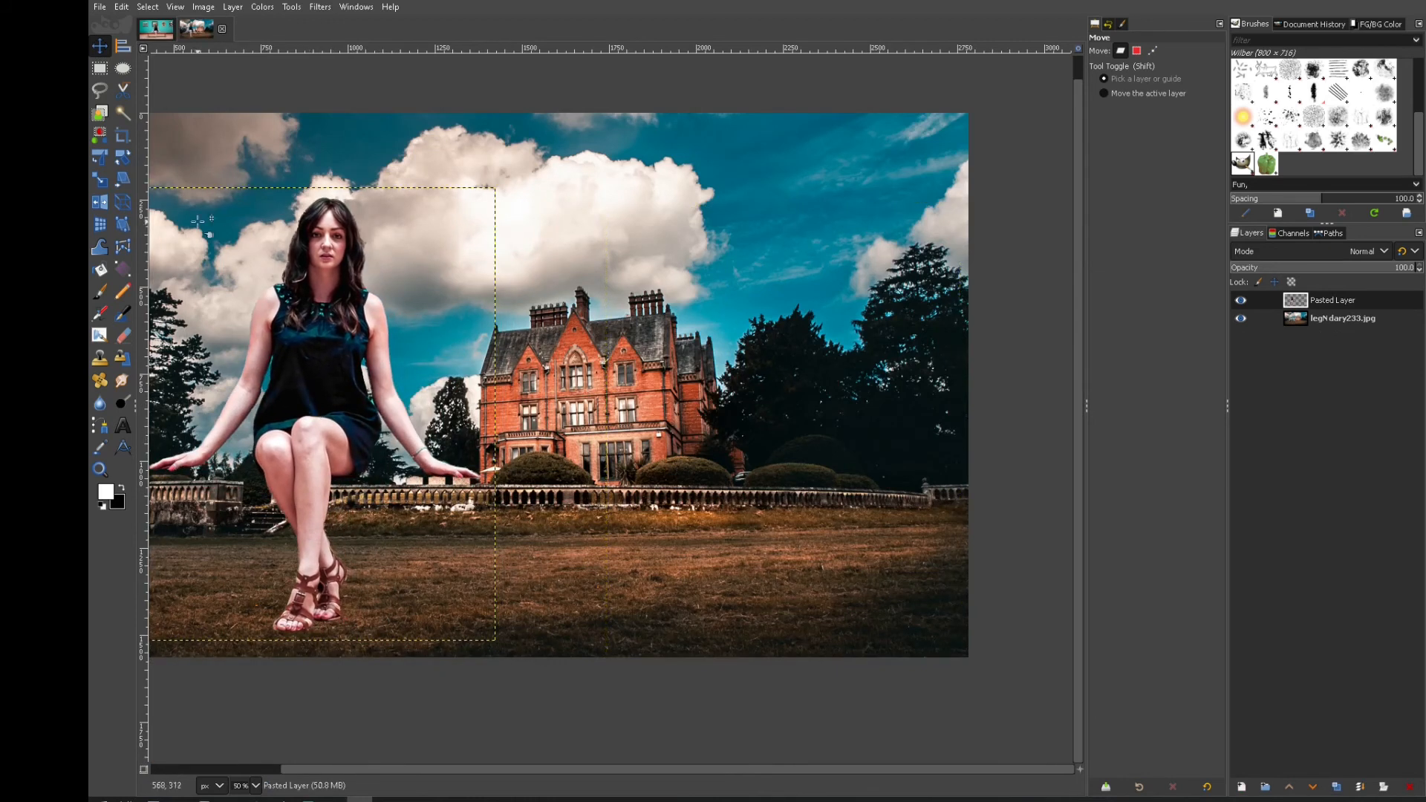
pyautogui.click(122, 154)
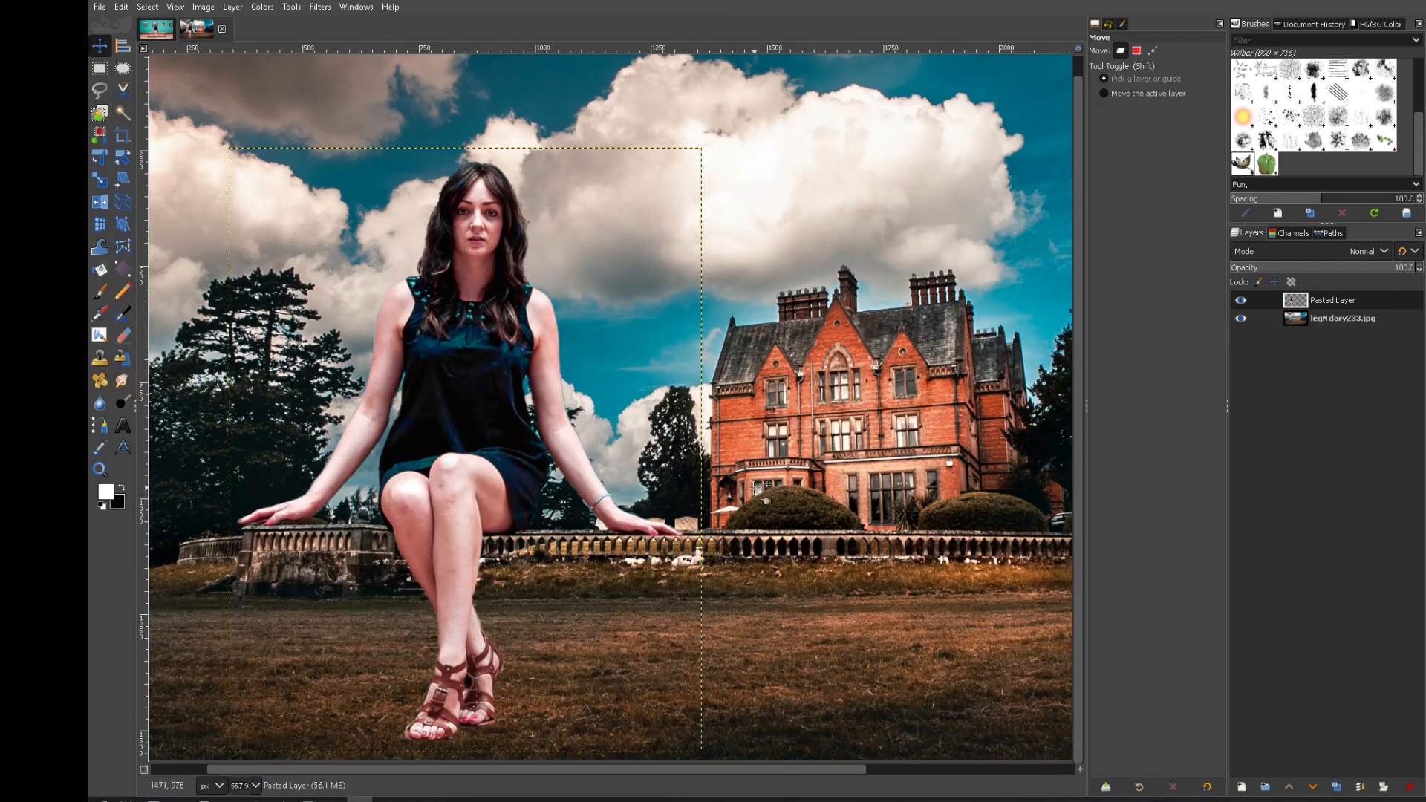
pyautogui.click(123, 157)
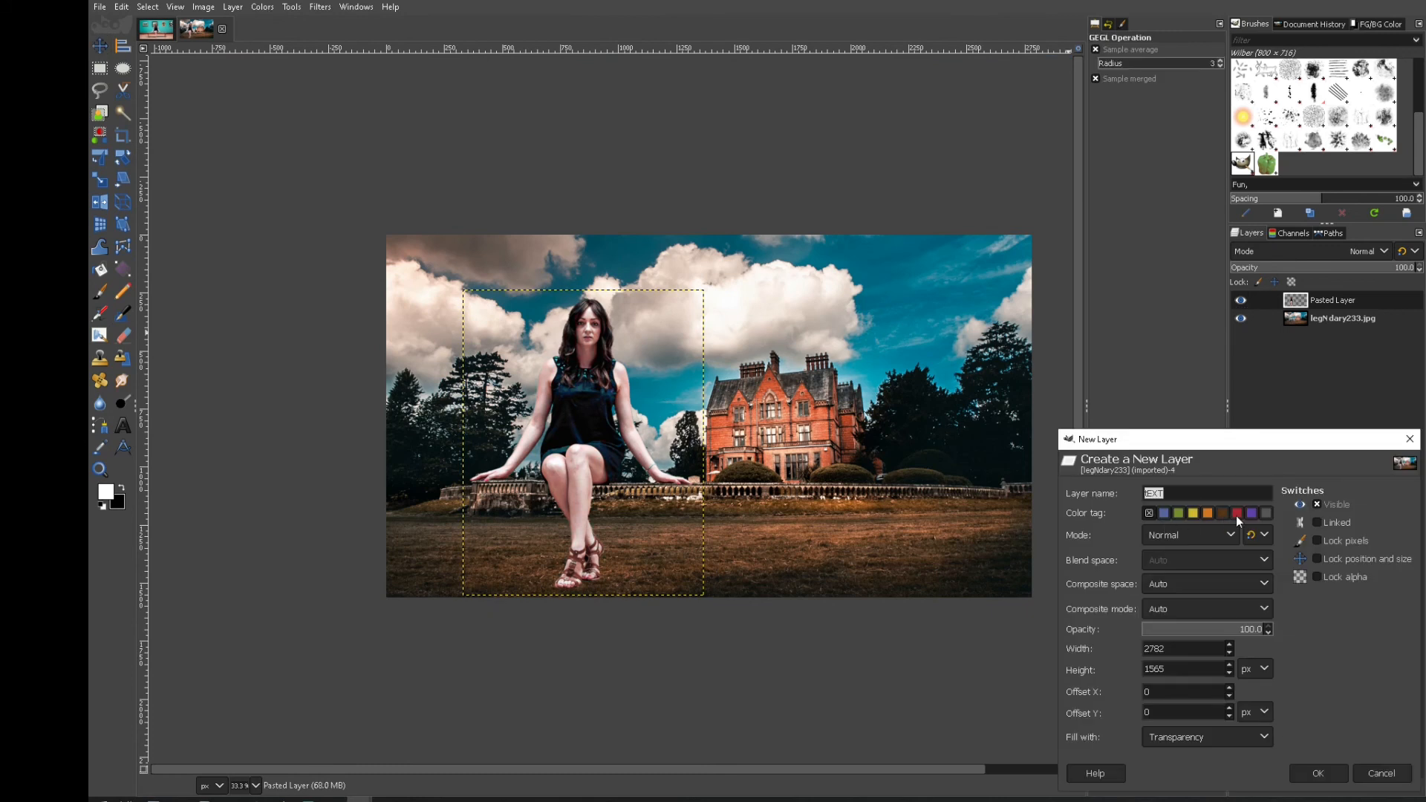
# Create a transparent layer and a red-filled layer, and change the red layer's blend mode.
pyautogui.click(1316, 772)
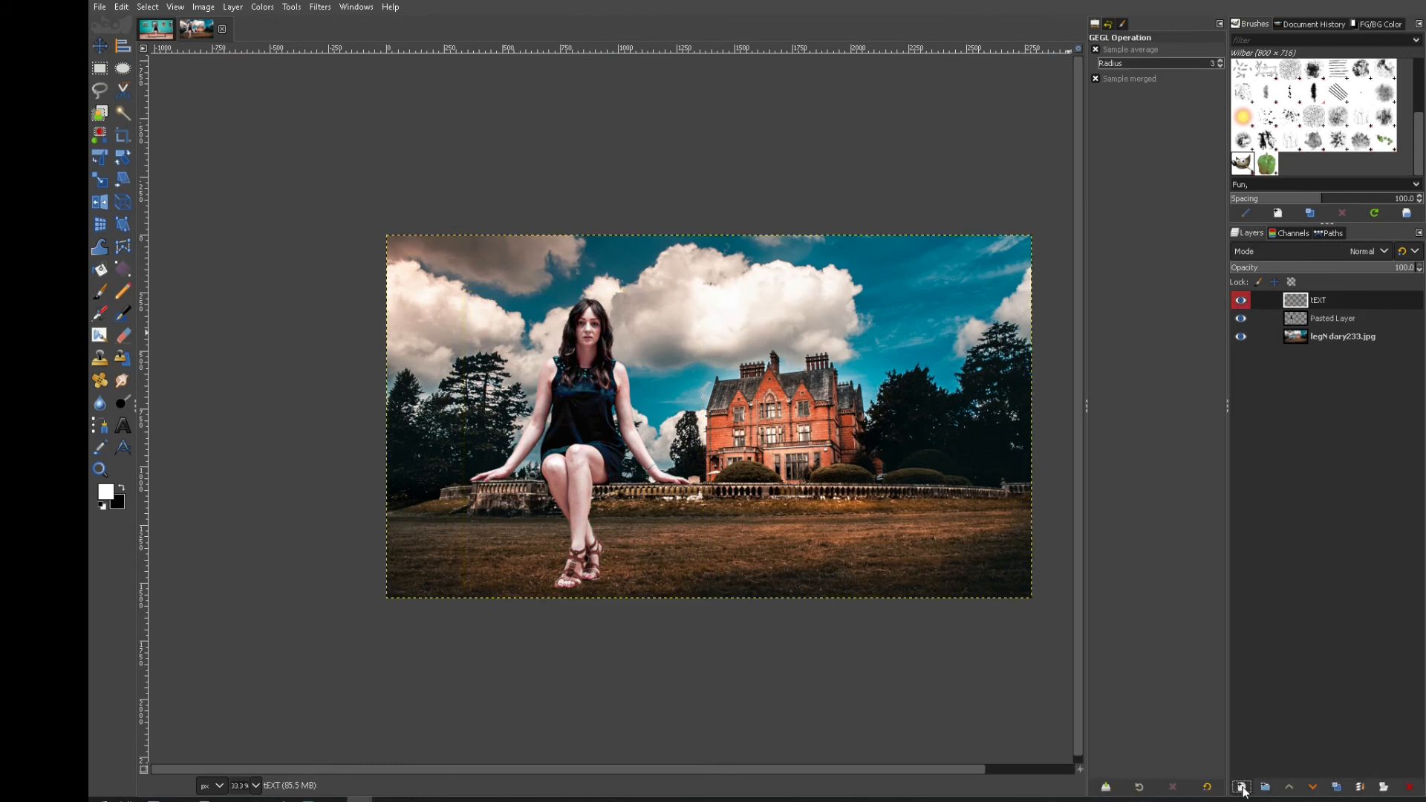
pyautogui.click(1240, 787)
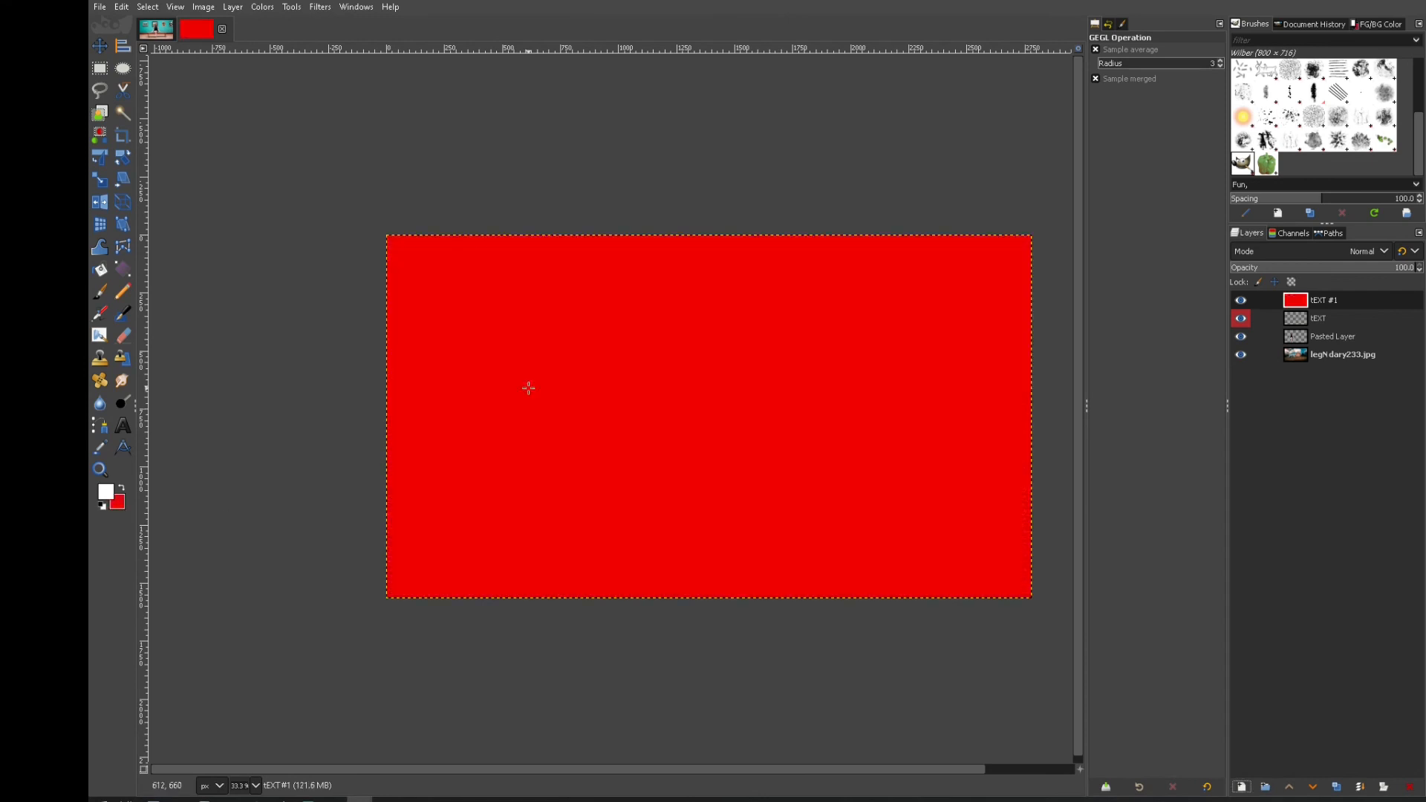
pyautogui.click(1366, 251)
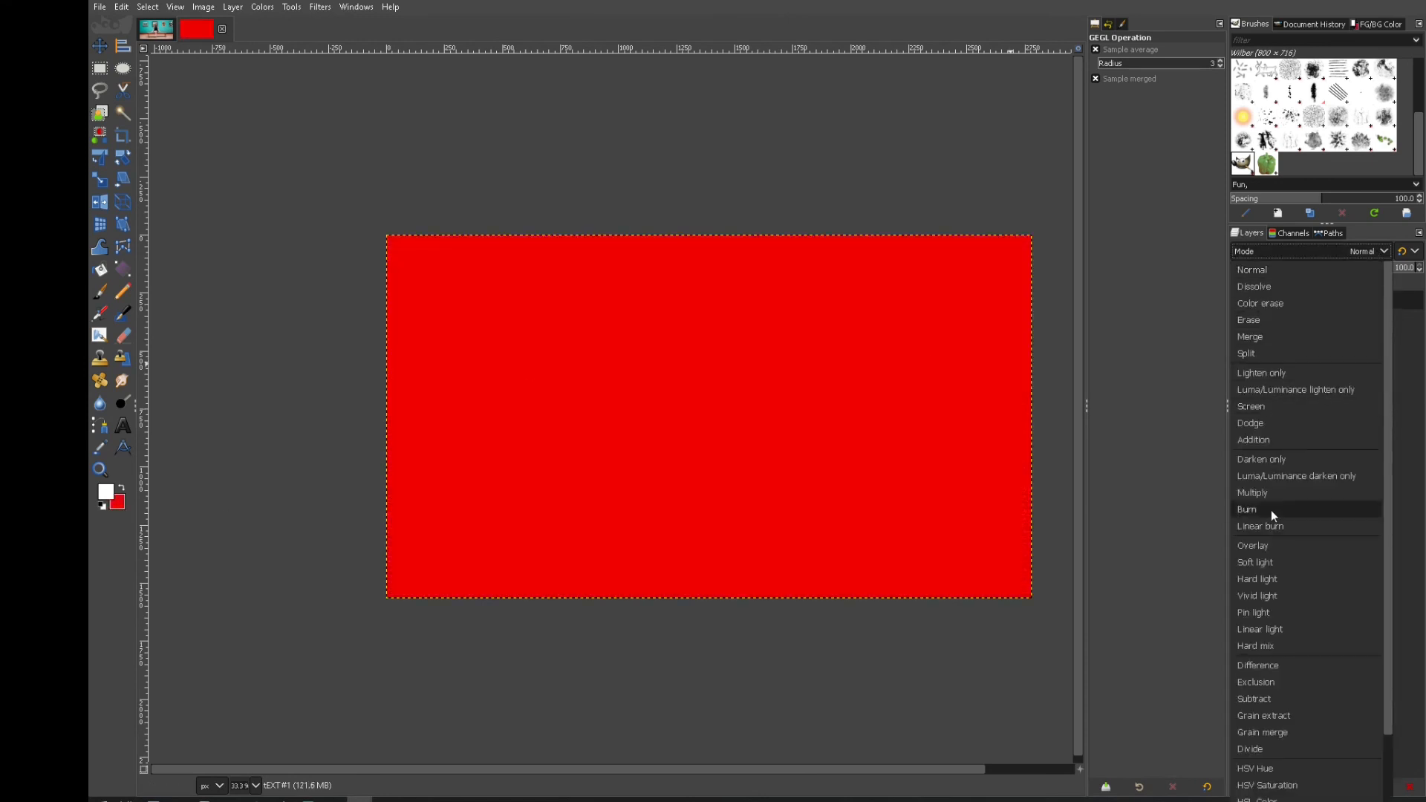
pyautogui.click(1255, 562)
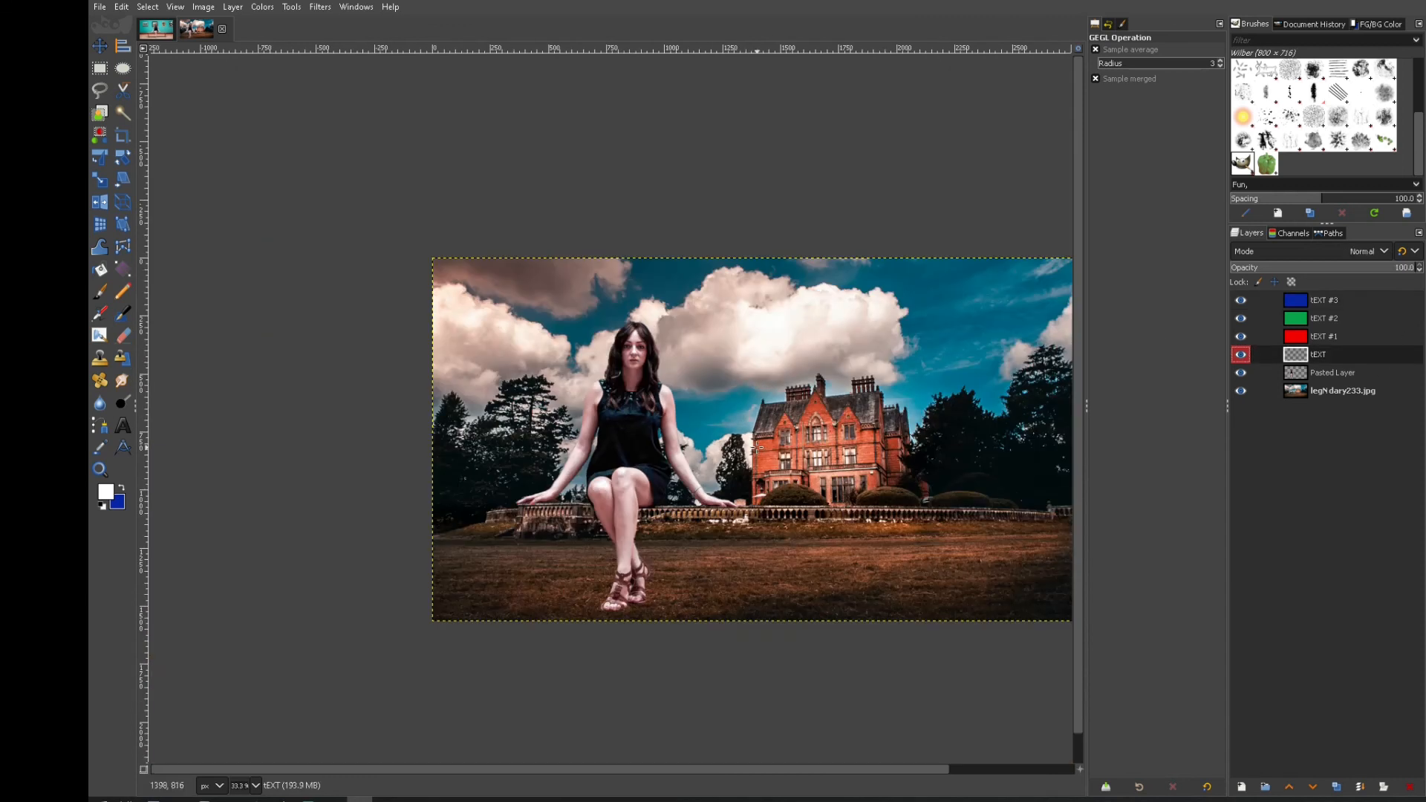
pyautogui.hscroll(-3)
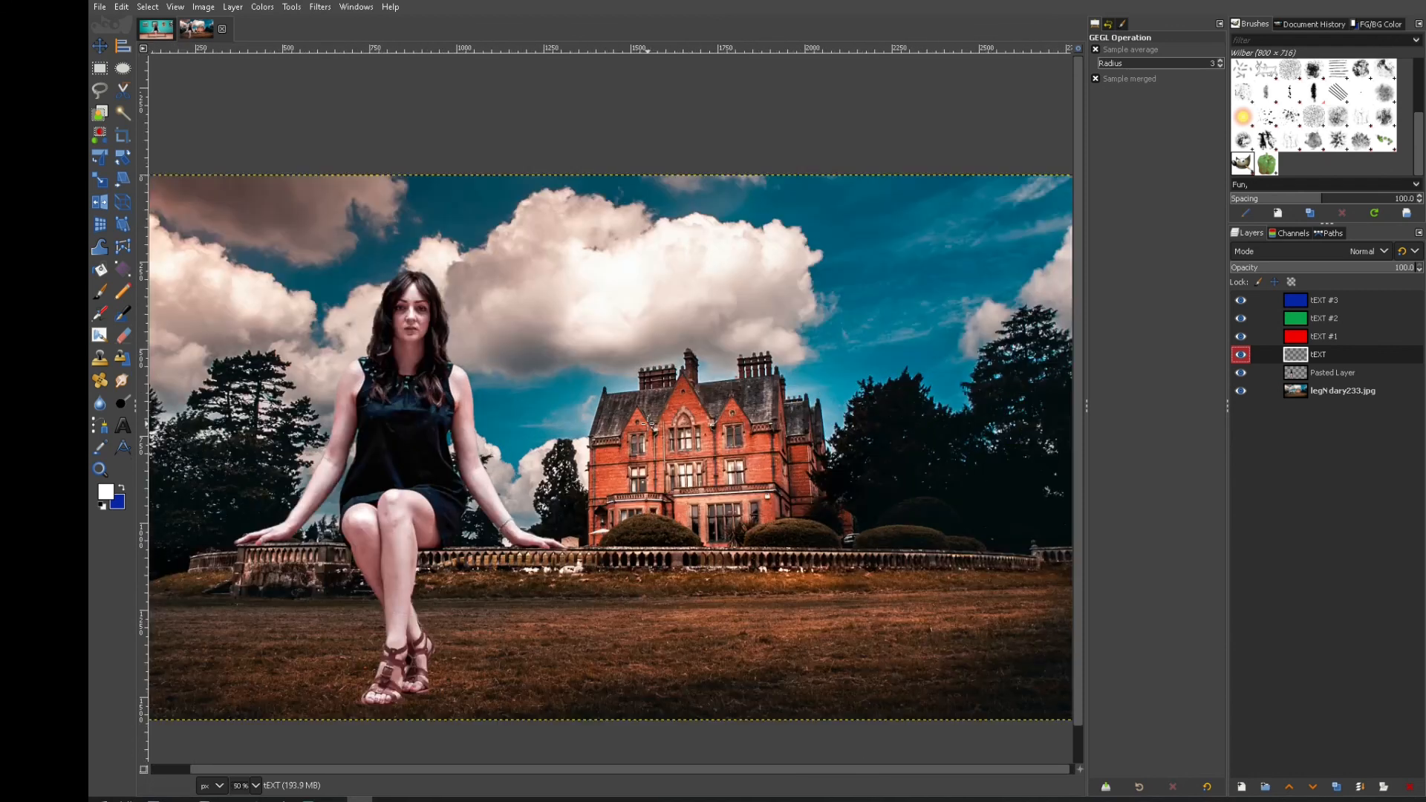
pyautogui.moveTo(539, 678)
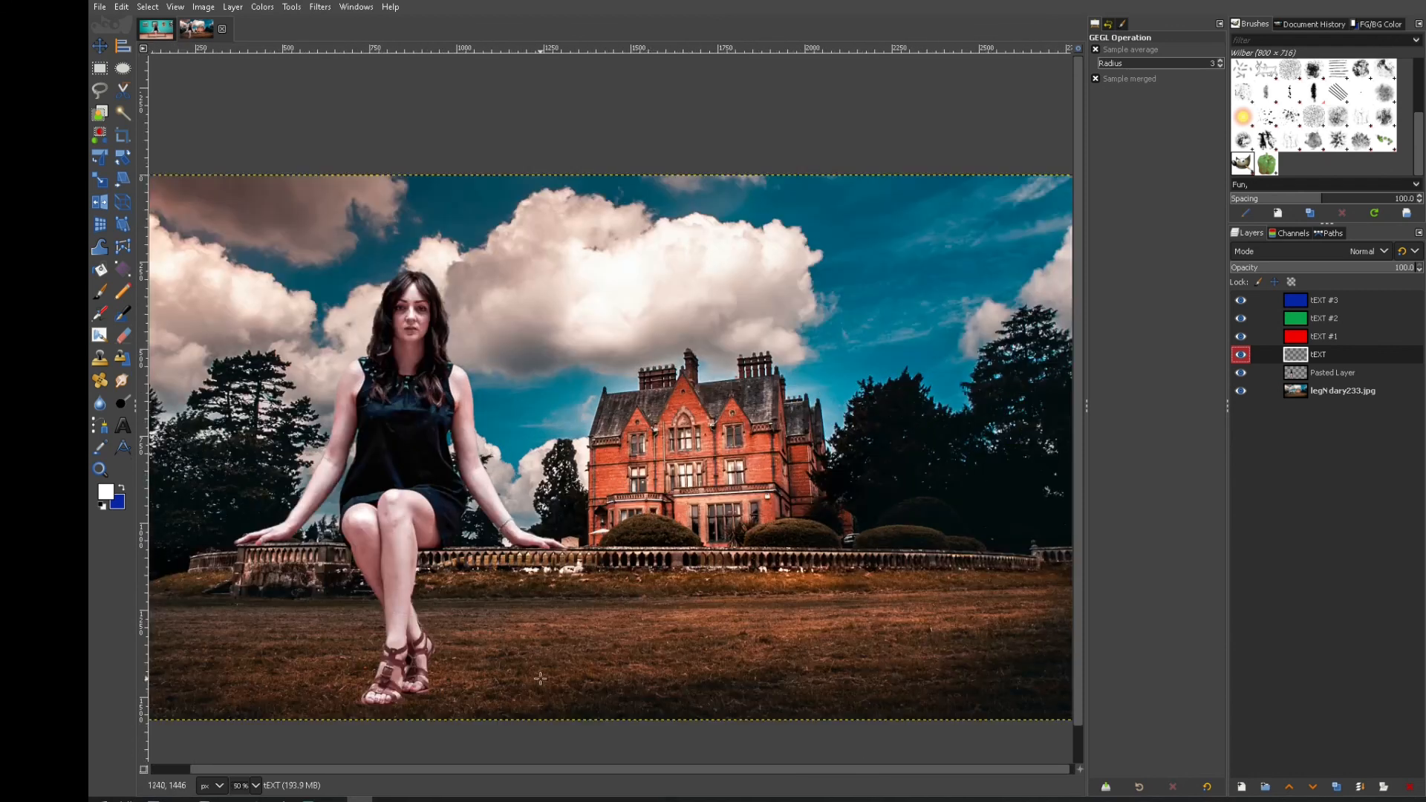